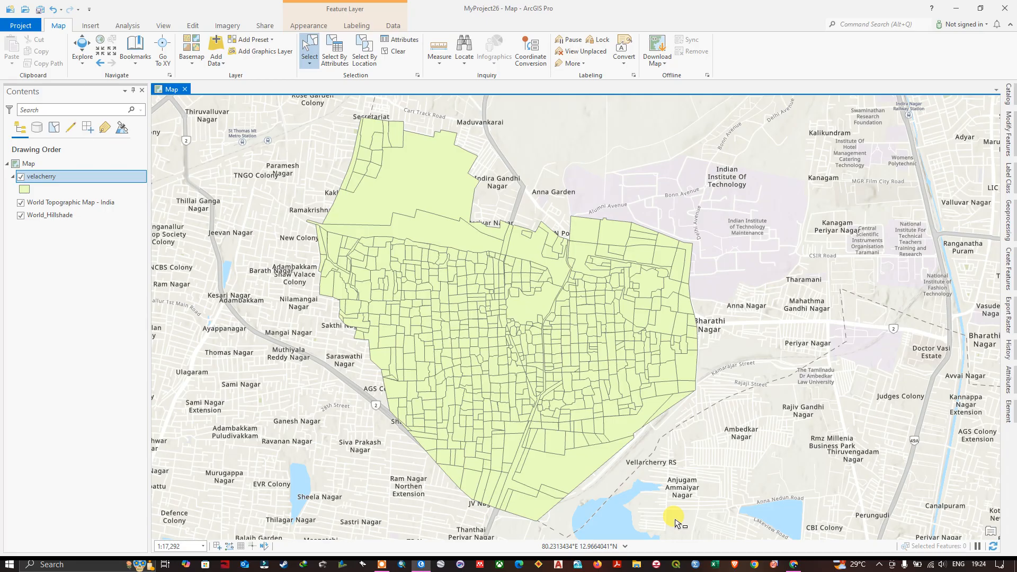
Step: Open the velacherry attribute table, listing its 656 parcels, from the Contents pane
click(360, 286)
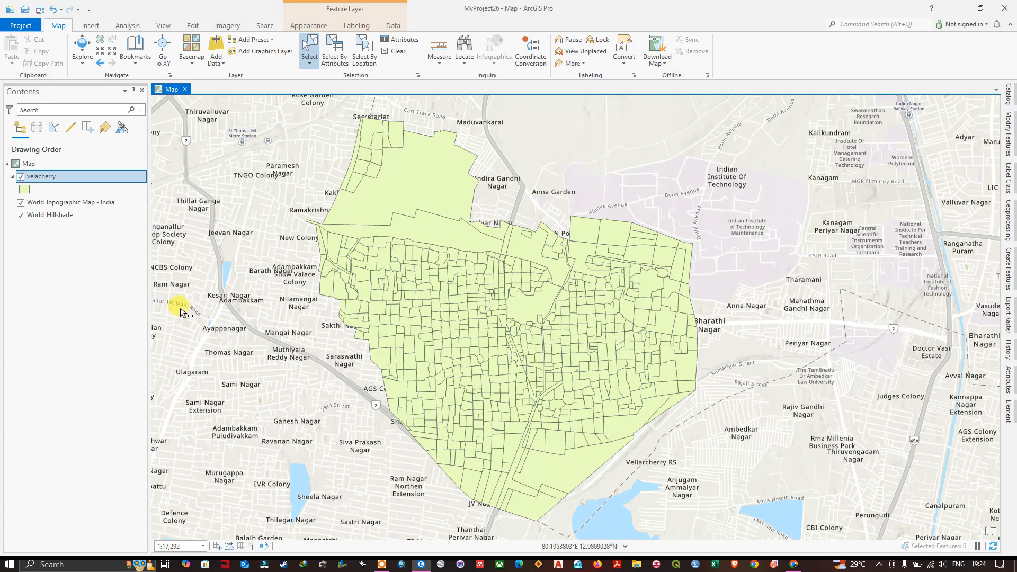
click(41, 177)
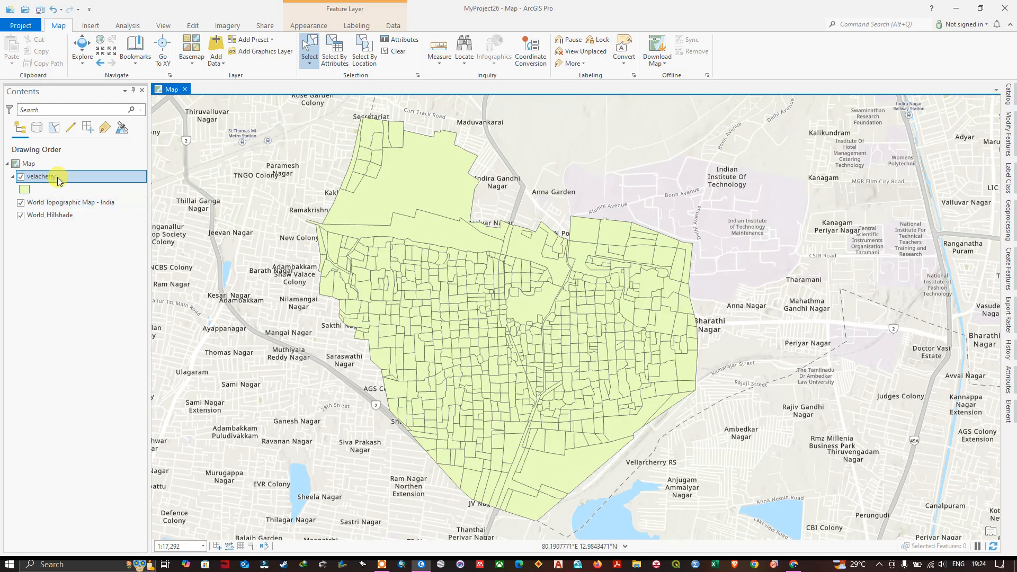
double_click(41, 175)
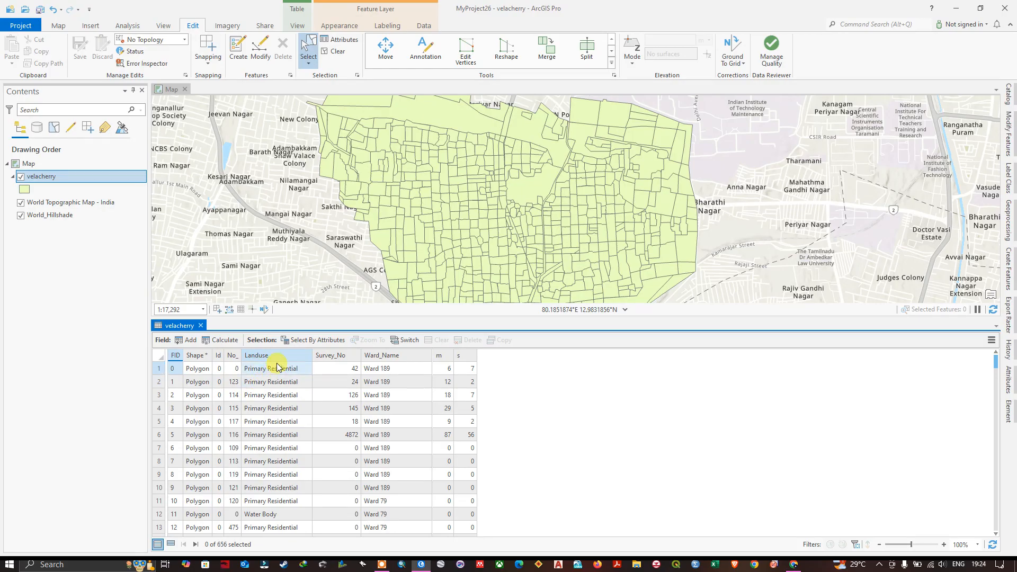
mouse_move(415, 360)
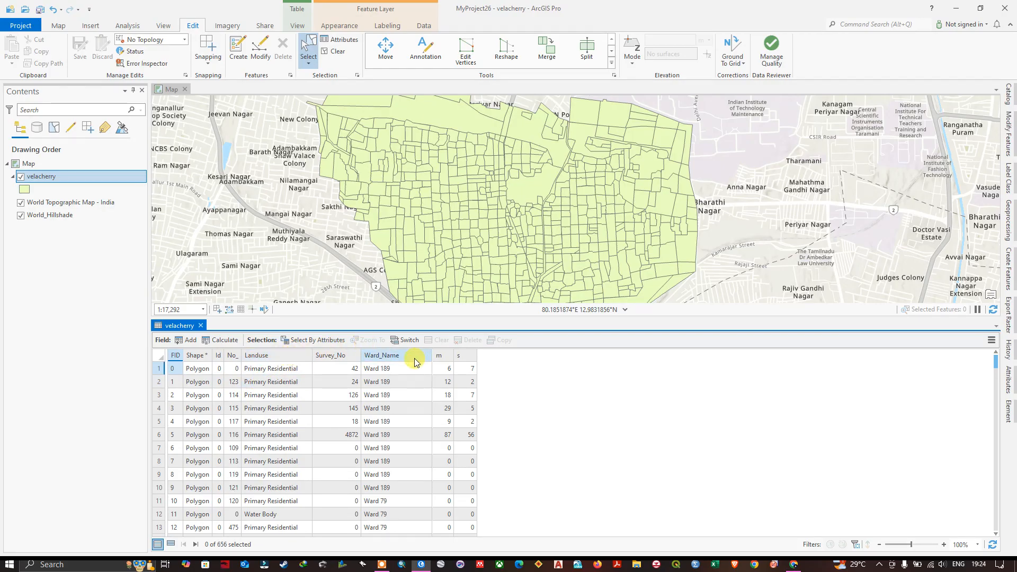
mouse_move(313, 369)
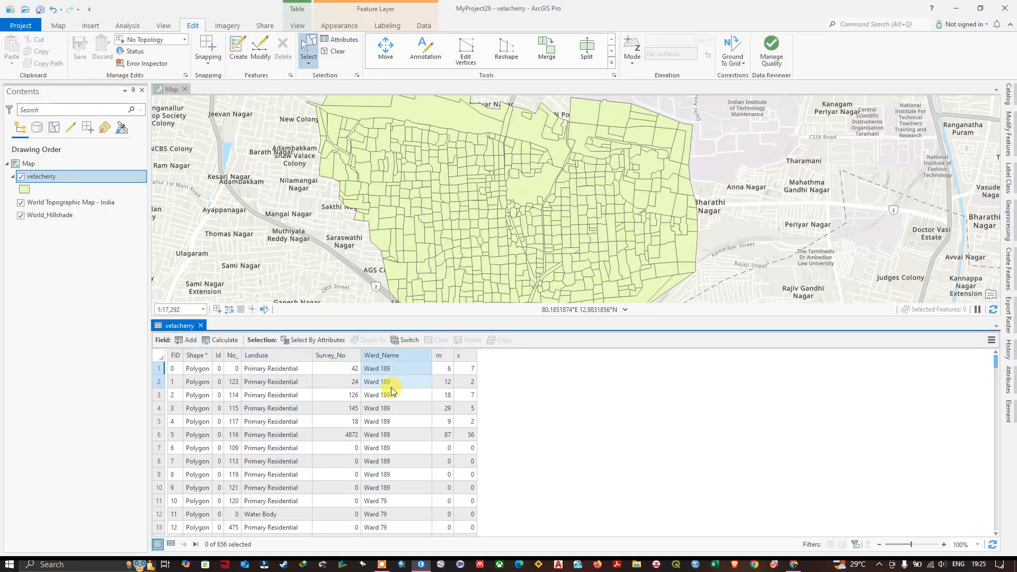
mouse_move(382, 369)
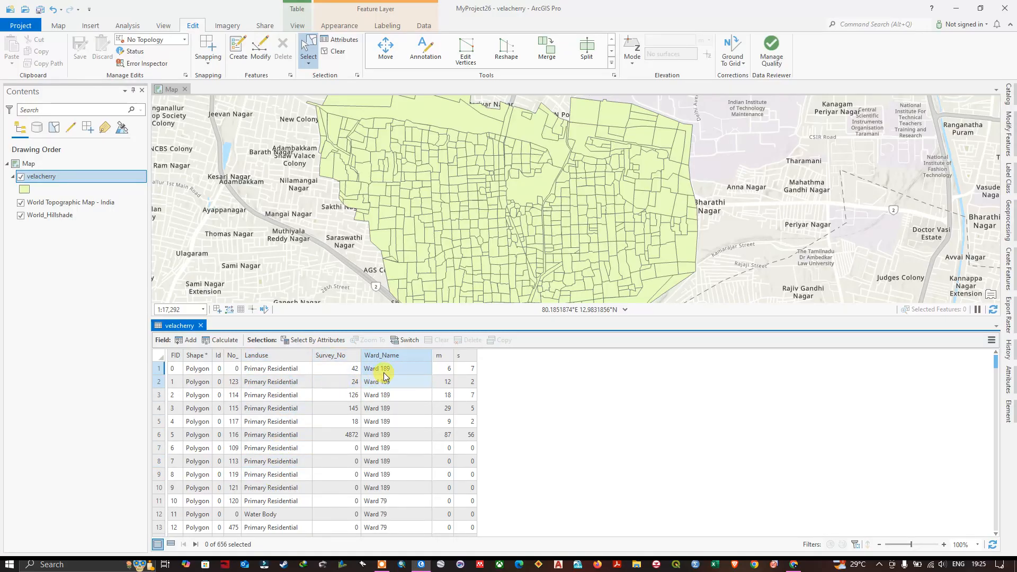
mouse_move(409, 360)
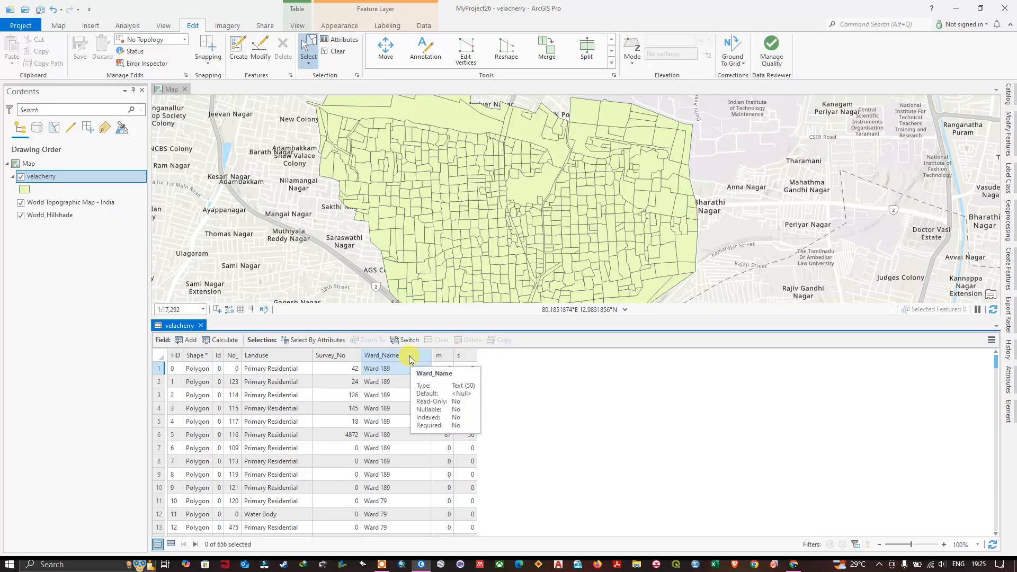
Step: Calculate Ward_Name as !Landuse! so each parcel shows its land use
right_click(382, 355)
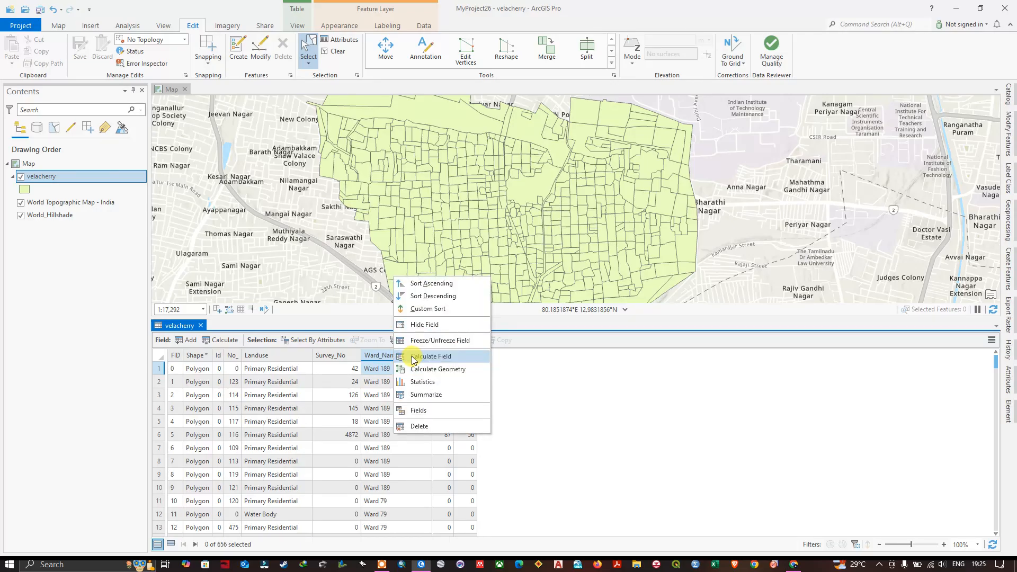
mouse_move(433, 355)
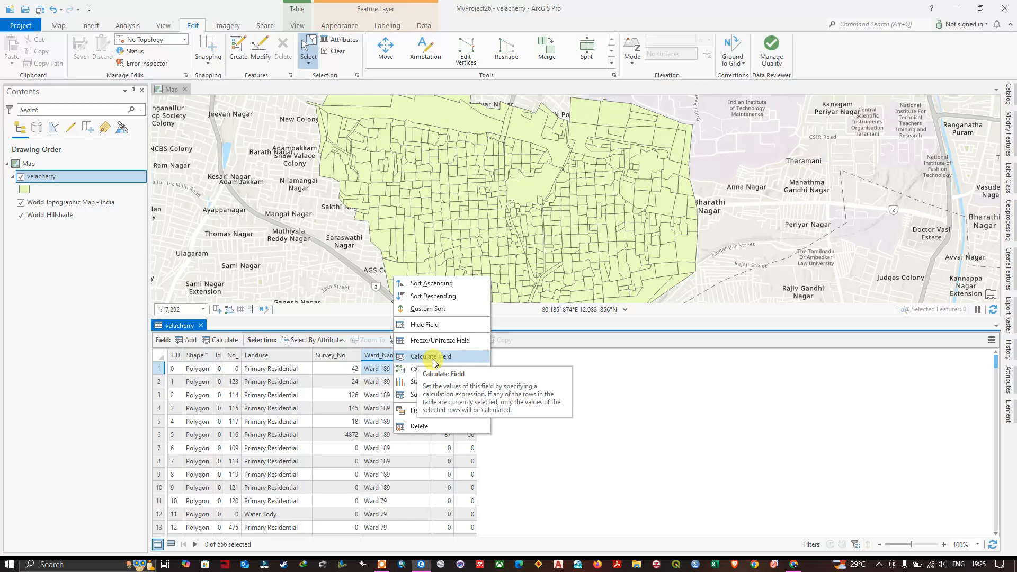
click(430, 355)
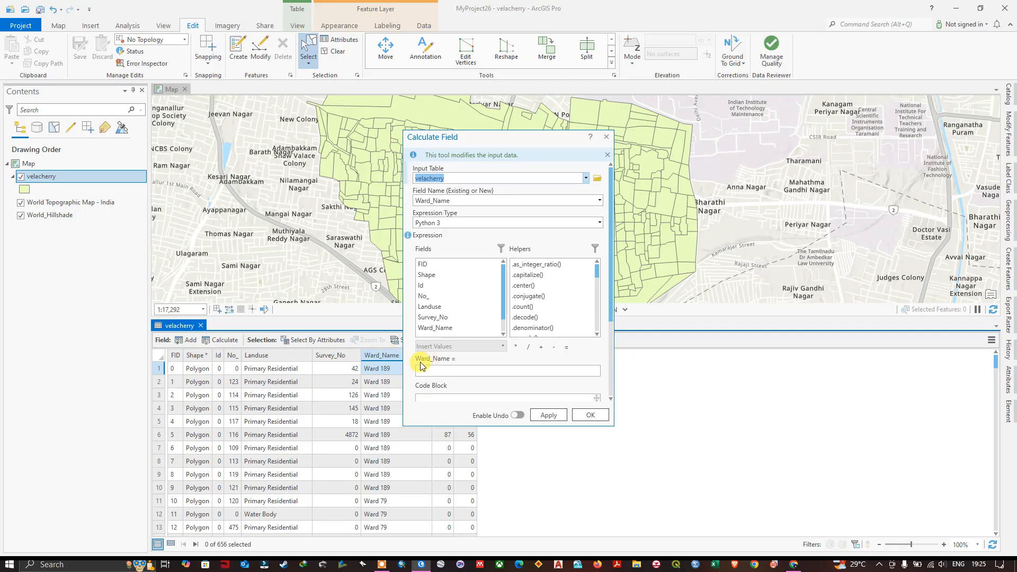
mouse_move(445, 365)
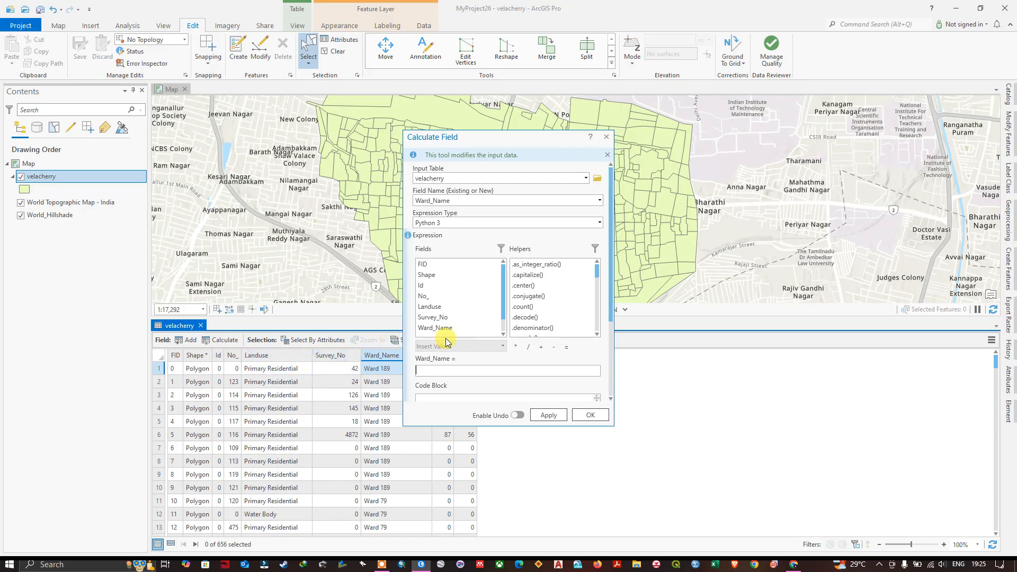
double_click(430, 306)
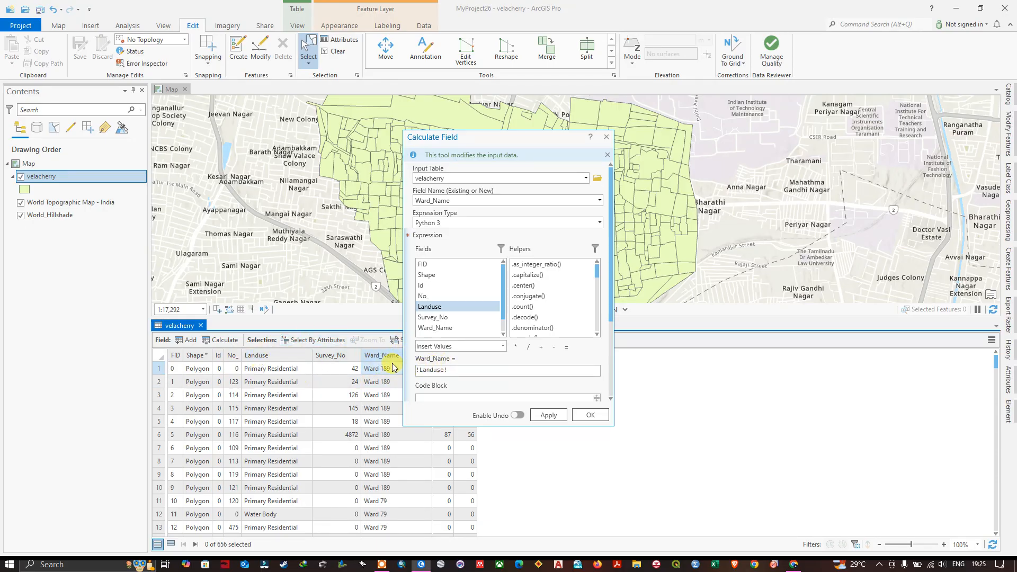
click(547, 415)
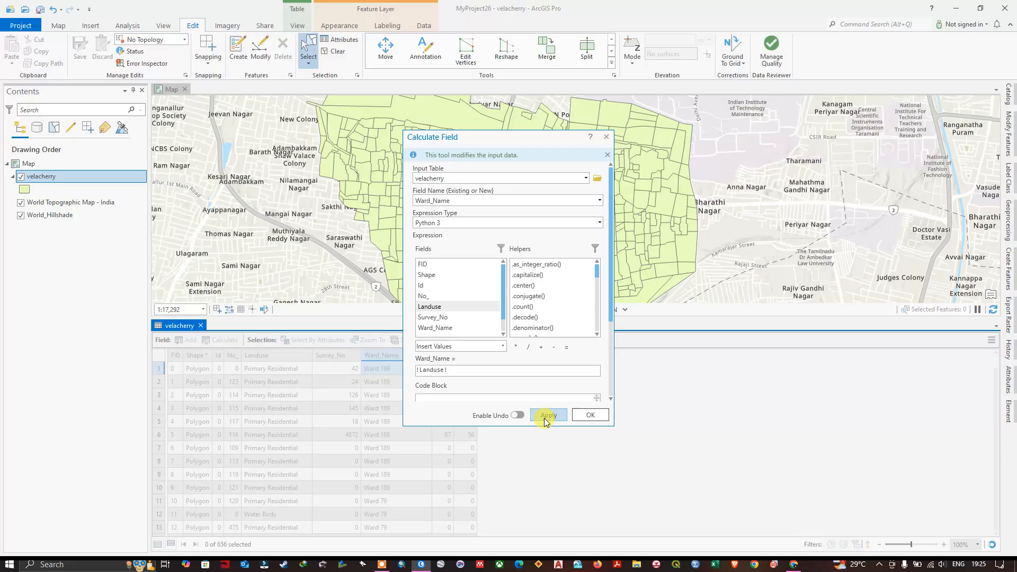
click(548, 416)
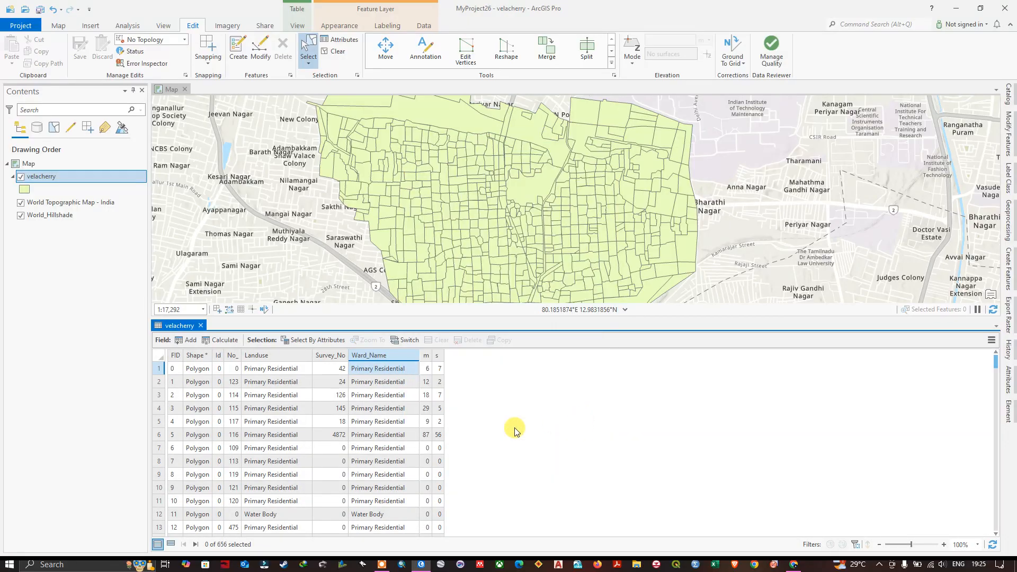
scroll(down, 3)
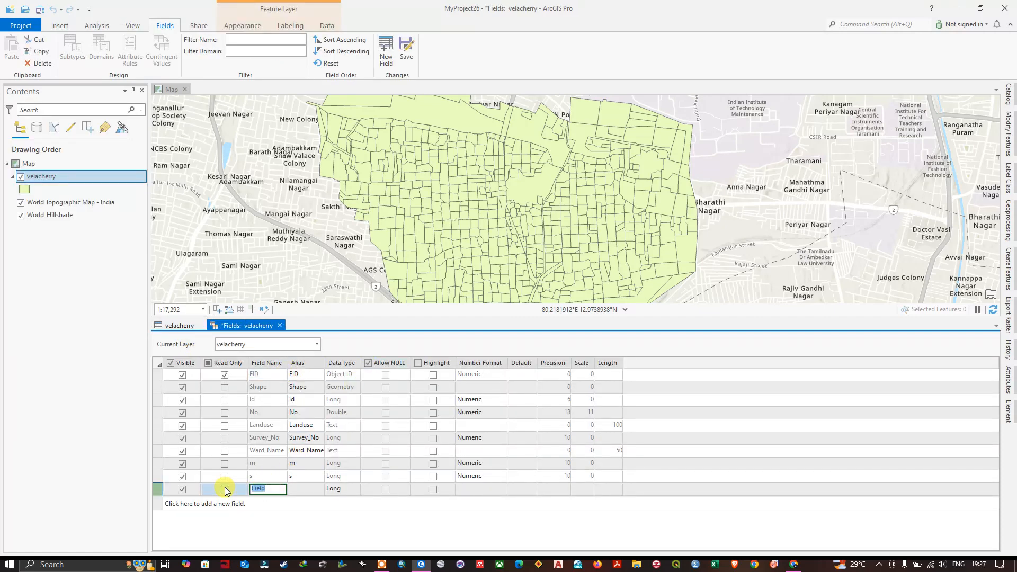
Step: Add a Long field named Output to velacherry and save it
text(Output)
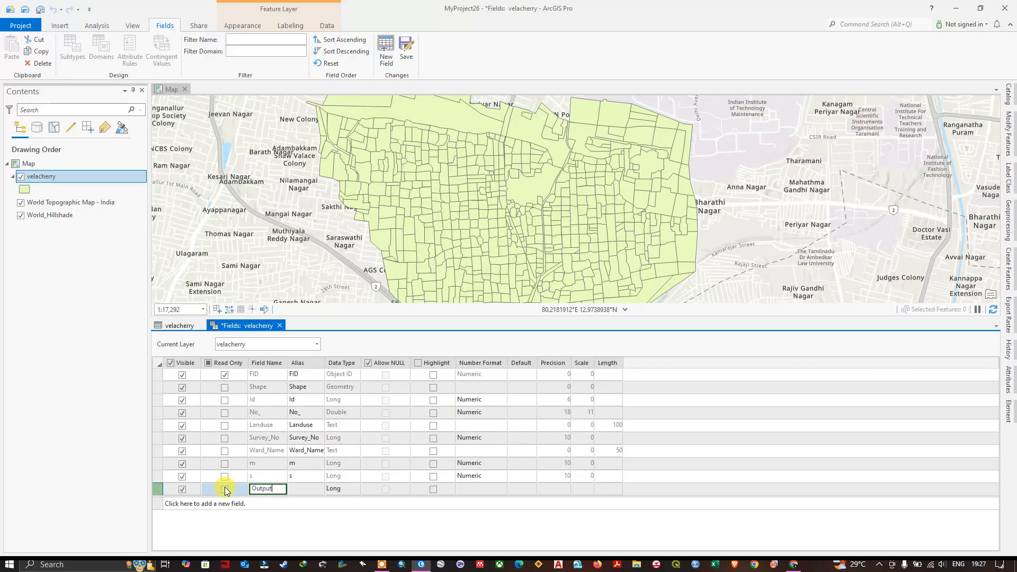
mouse_move(349, 498)
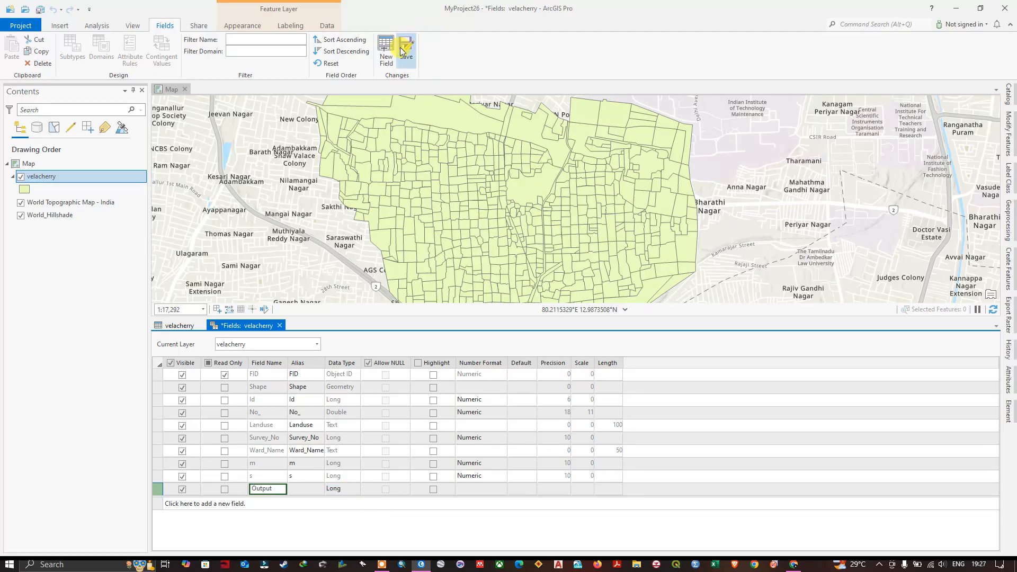
click(405, 51)
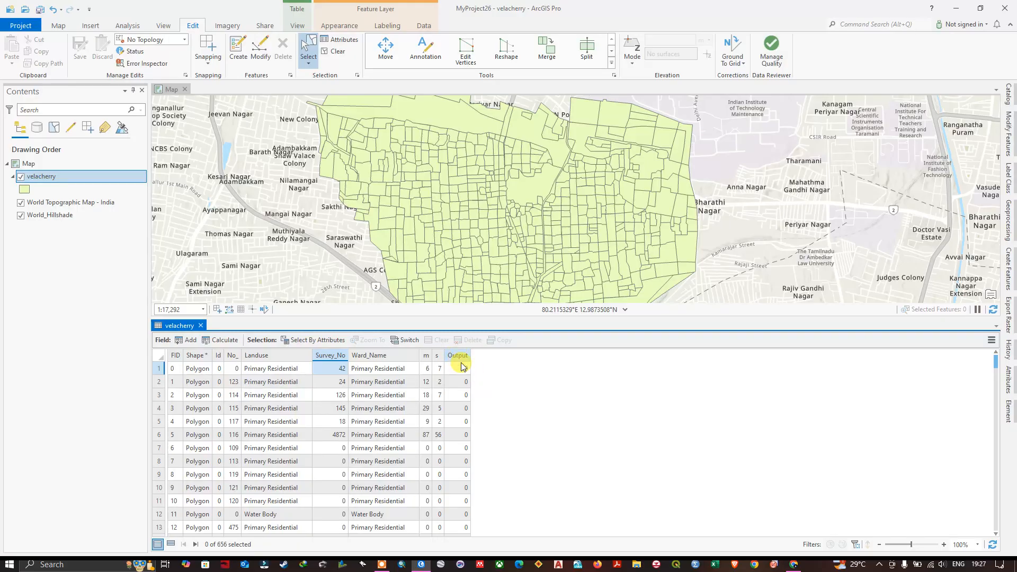
Step: Select the table rows for FID 0 through 3
click(456, 381)
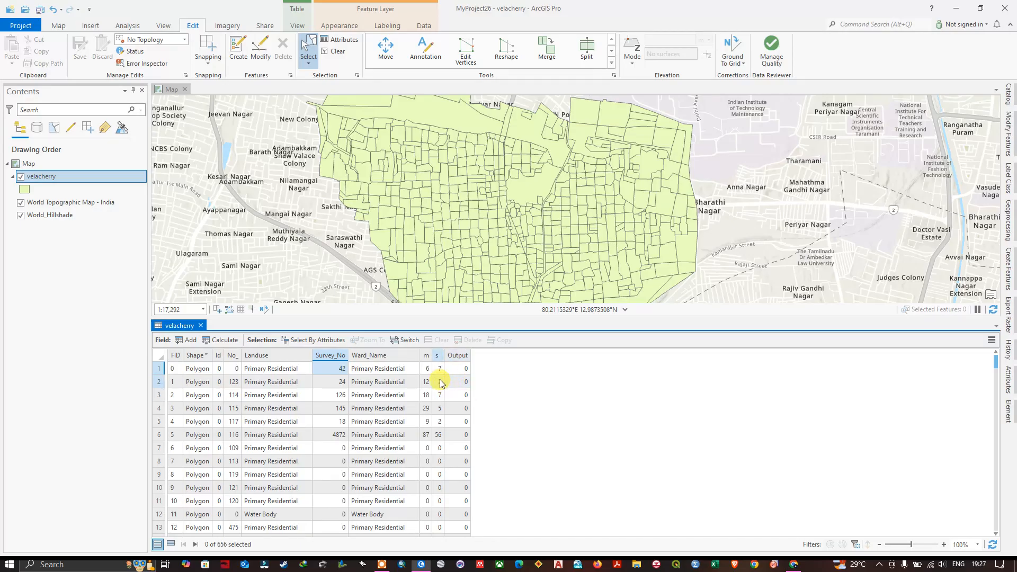
mouse_move(426, 354)
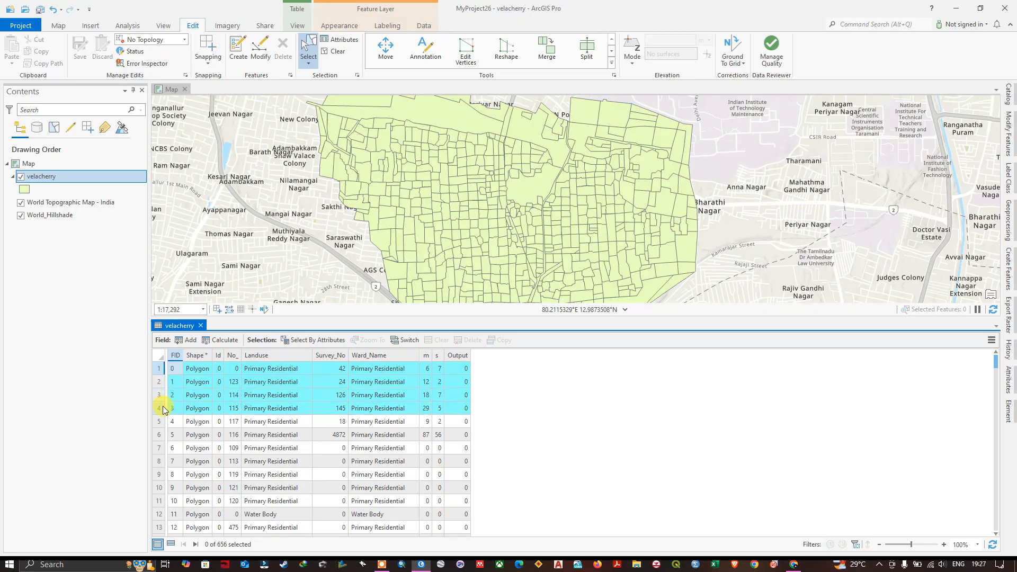
click(159, 395)
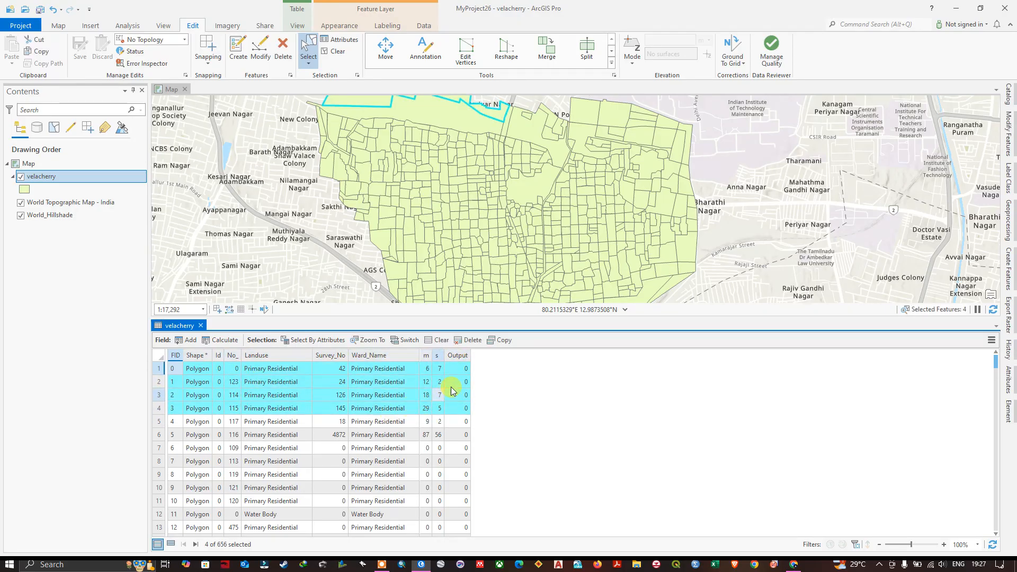
mouse_move(457, 355)
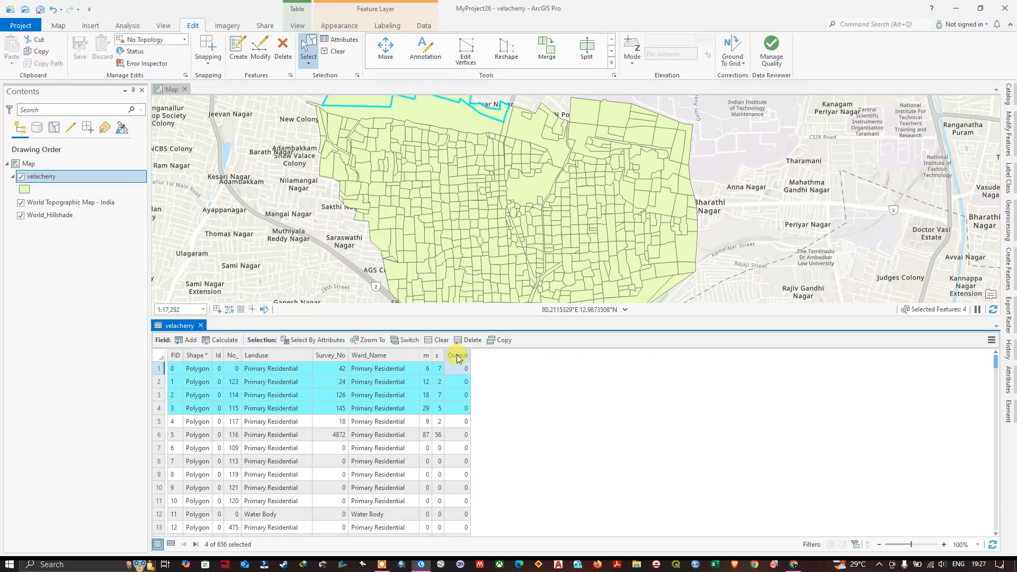
Step: Run Calculate Field on Output with !m+s!, hit ERROR 000539, and dismiss it
right_click(457, 355)
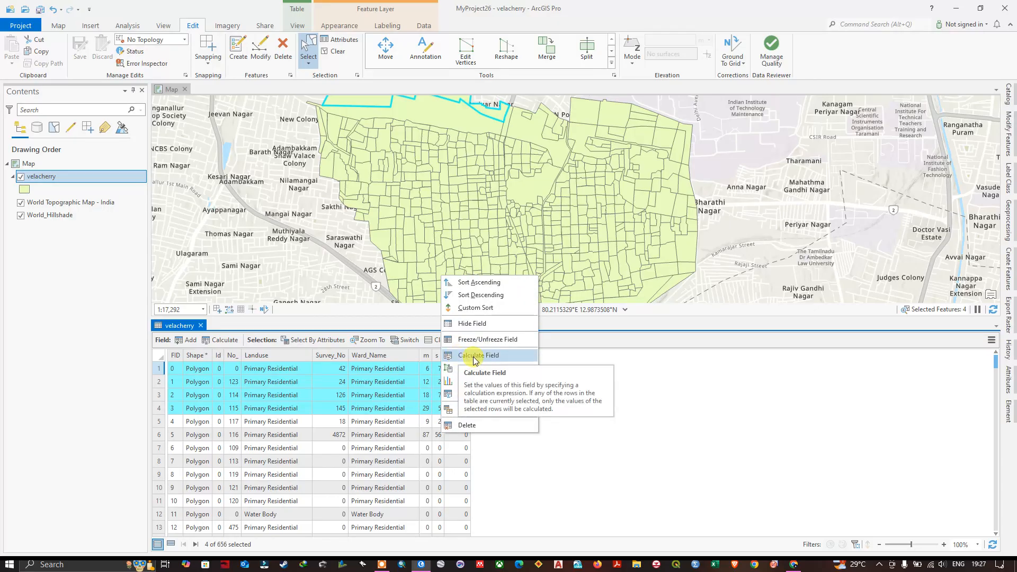
click(476, 355)
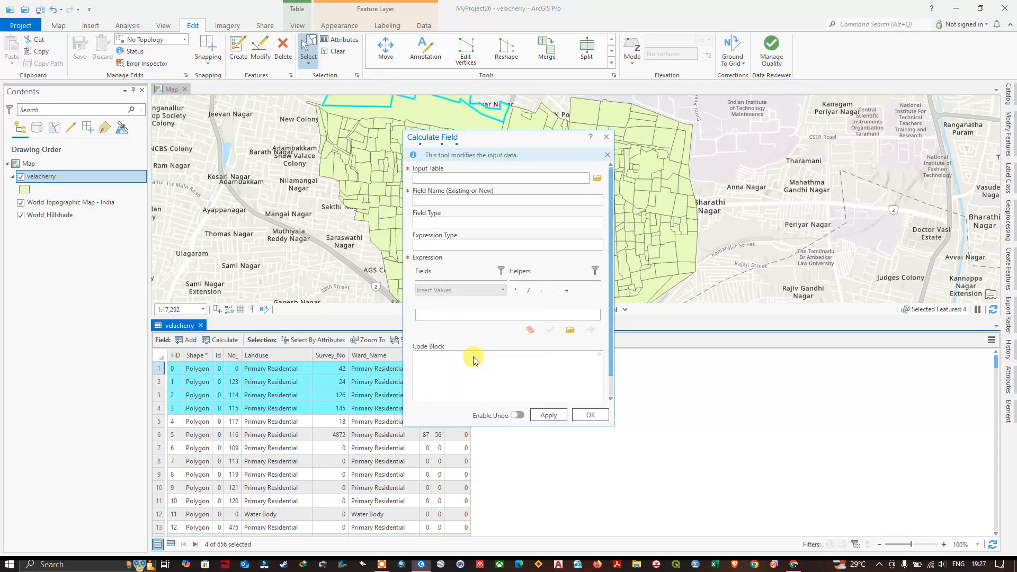
click(500, 178)
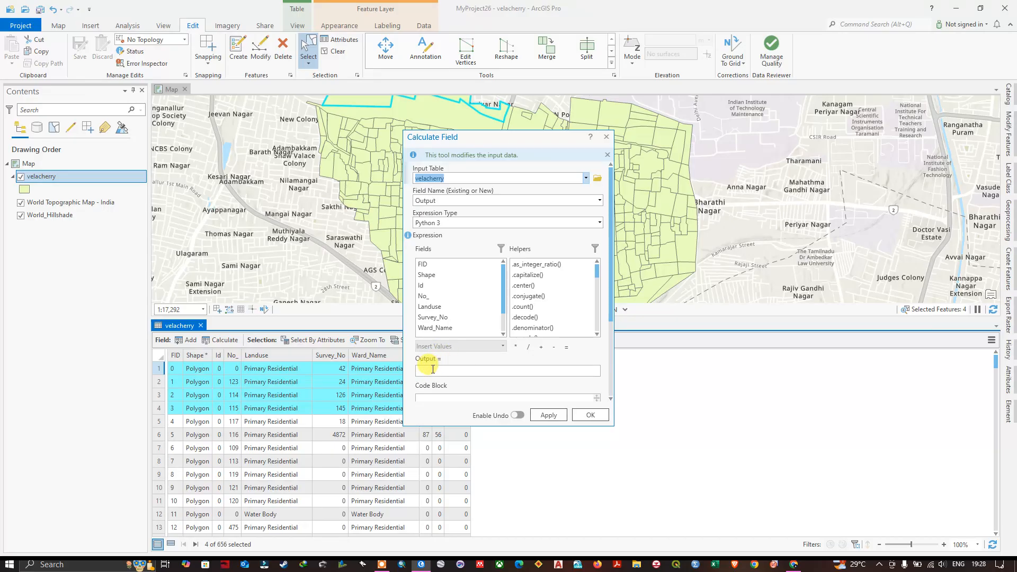
drag(432, 137, 516, 142)
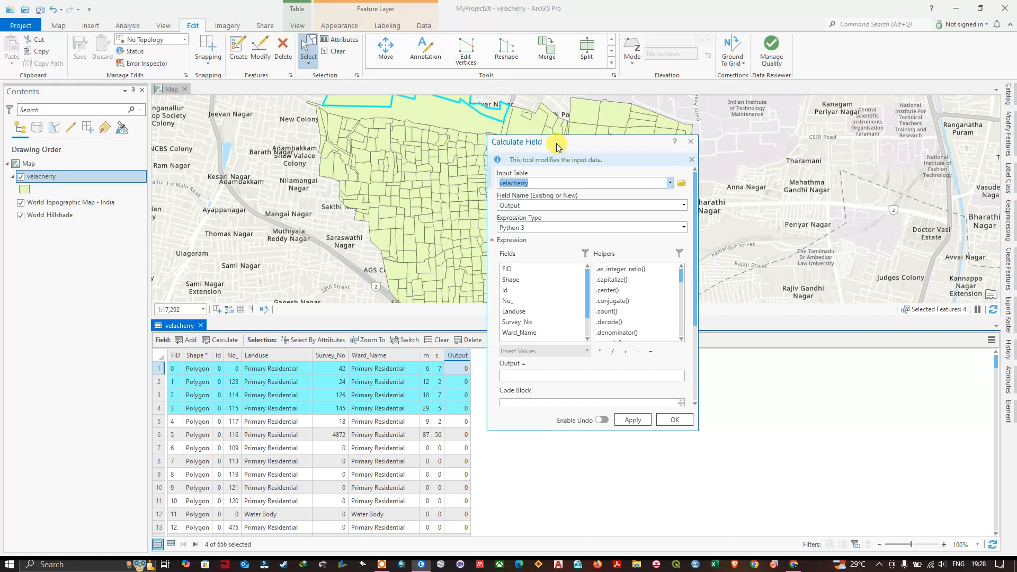
drag(557, 141, 552, 180)
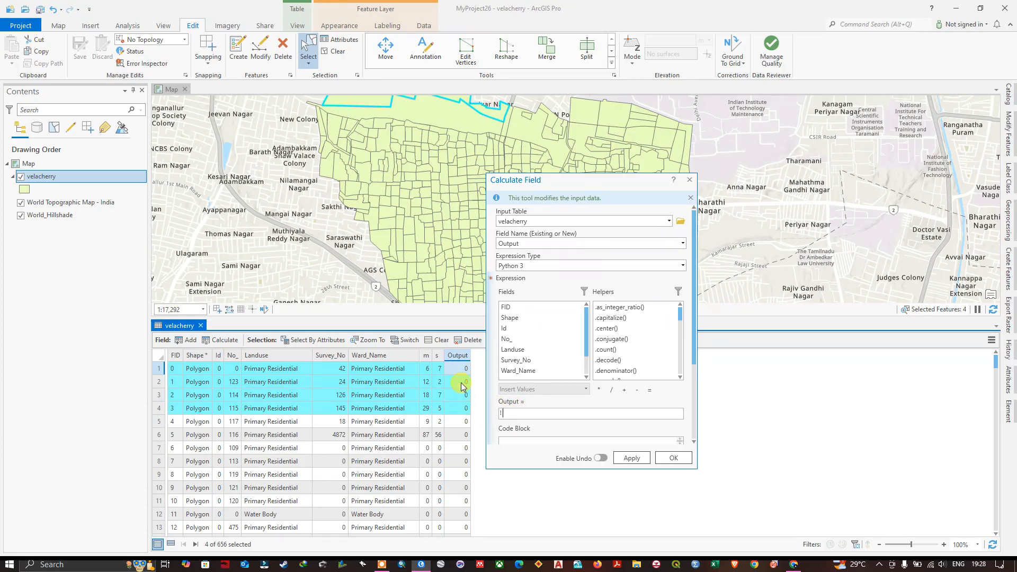
text(m+s!)
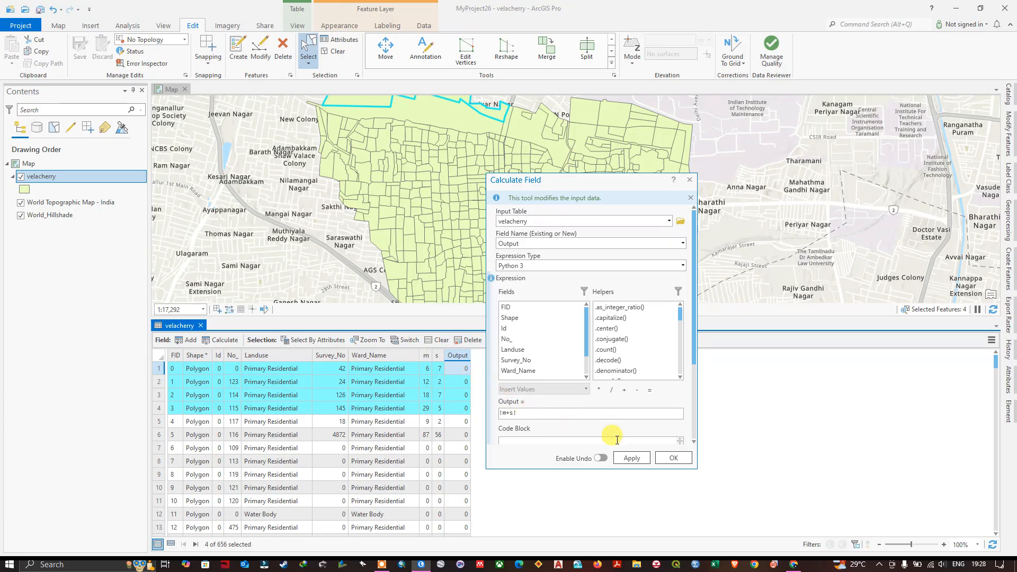
click(630, 457)
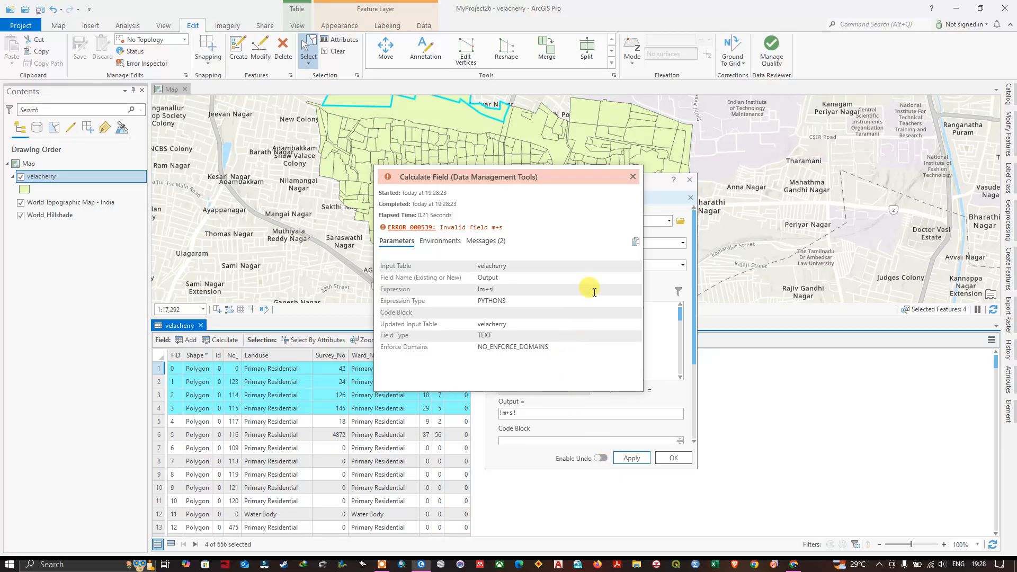
click(632, 176)
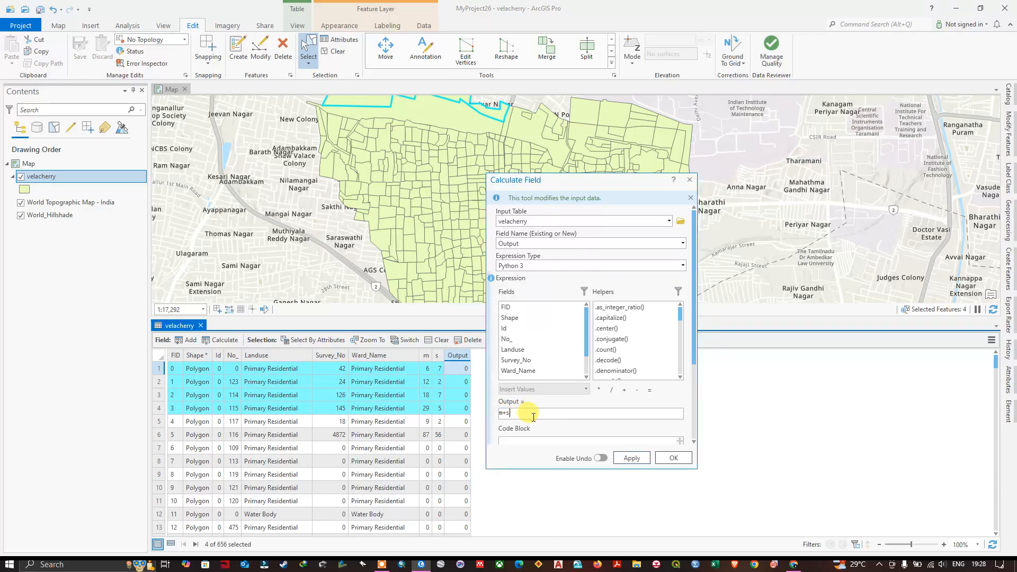
Step: Correct the Output expression to !m!+!s! and run the calculation
click(630, 458)
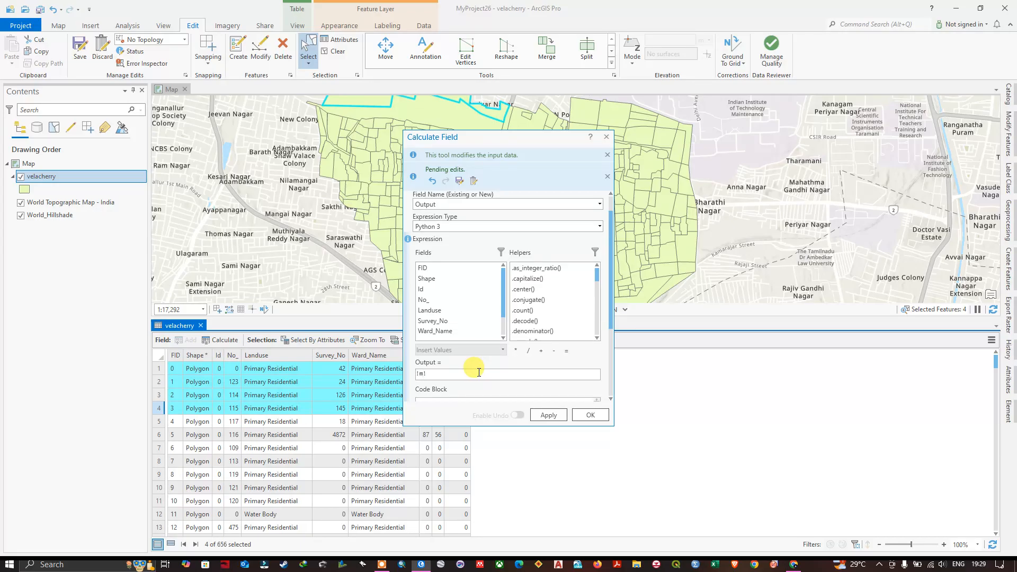
text(+!s!)
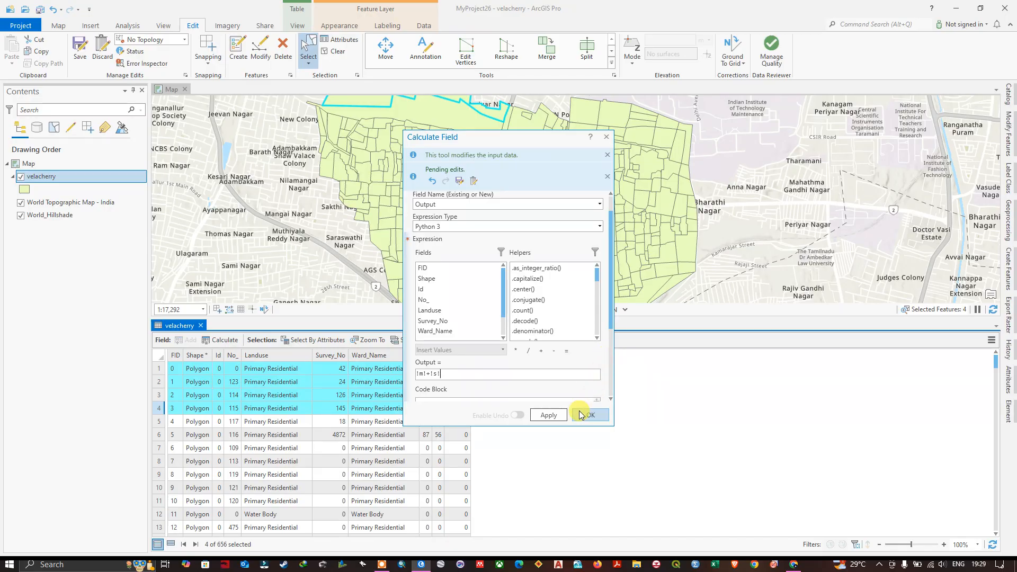
click(587, 416)
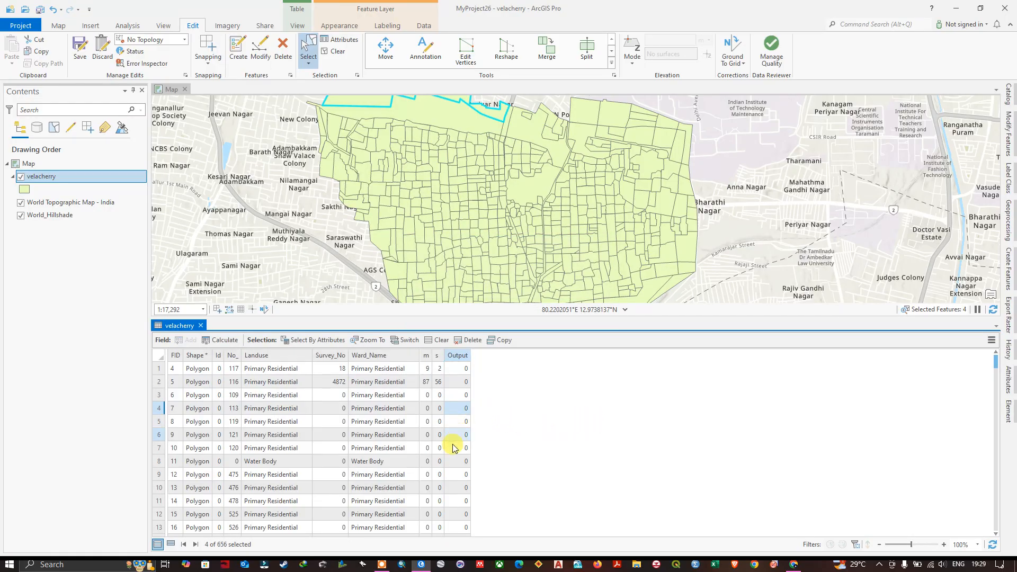
Step: Show only selected records to check the Output sums 13, 14, 25 and 34
scroll(down, 3)
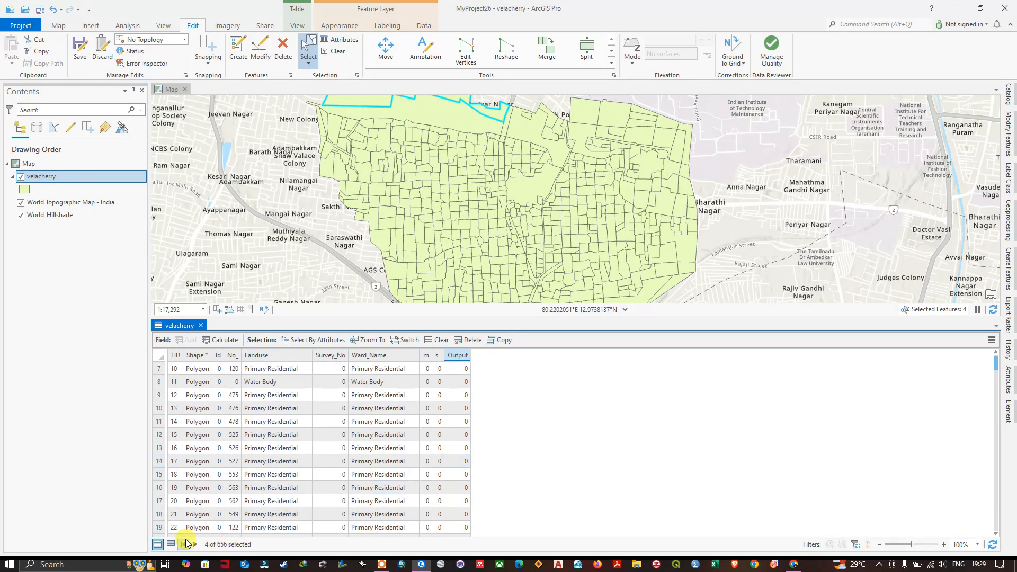
click(170, 543)
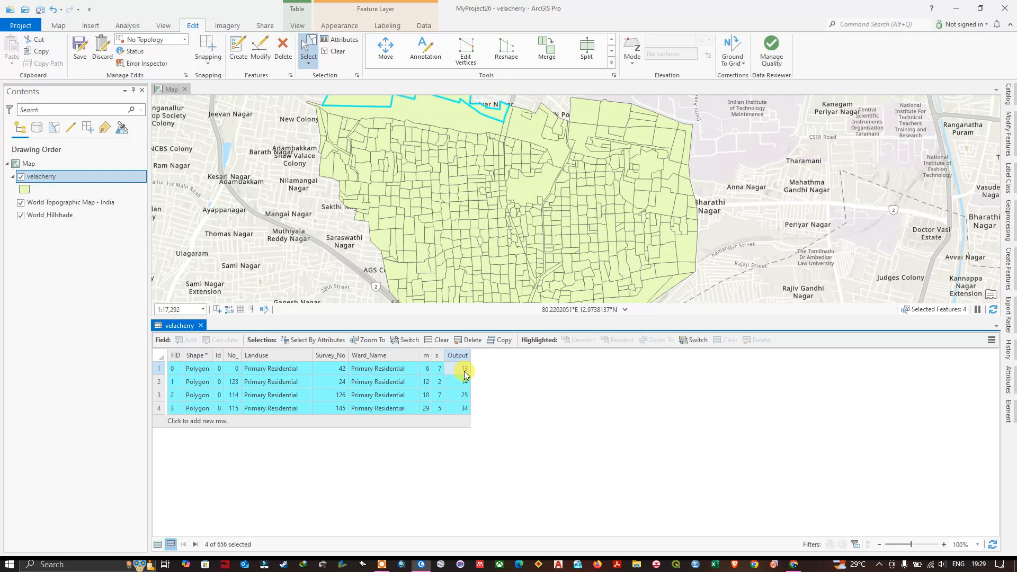
click(463, 382)
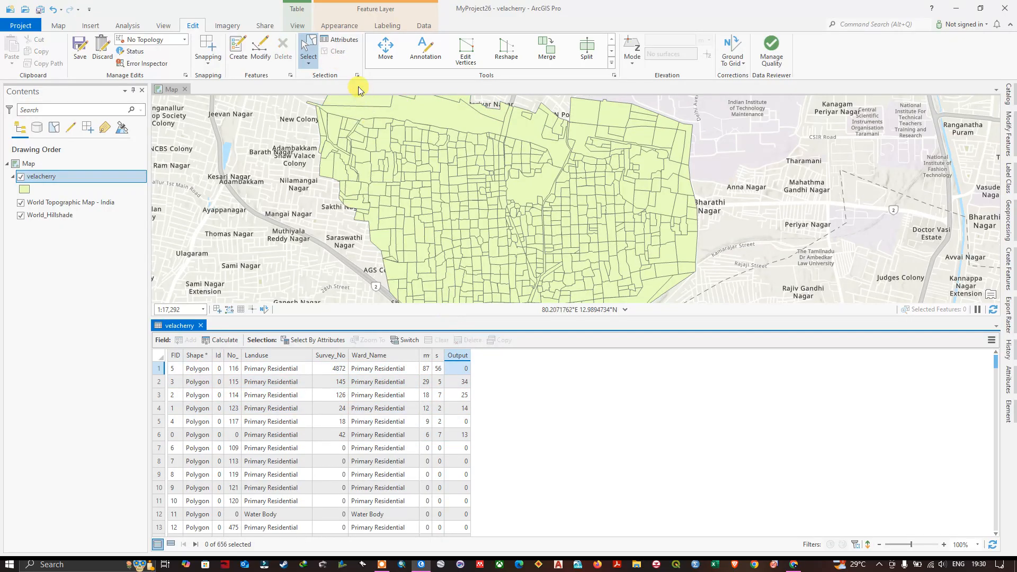
Step: Recalculate Output as !m!*!s!, yielding products such as 4872, 145 and 126
click(457, 355)
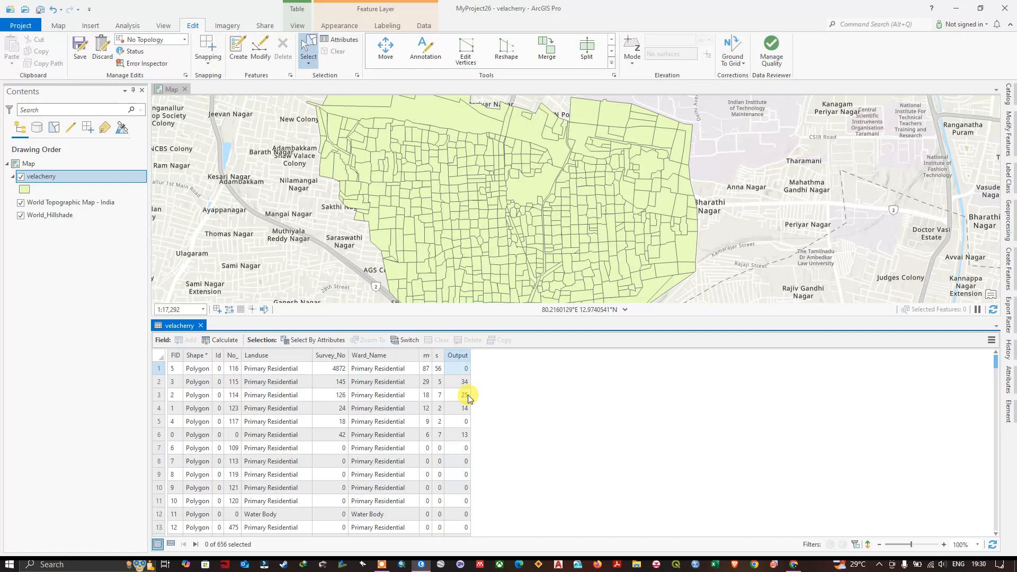
right_click(457, 354)
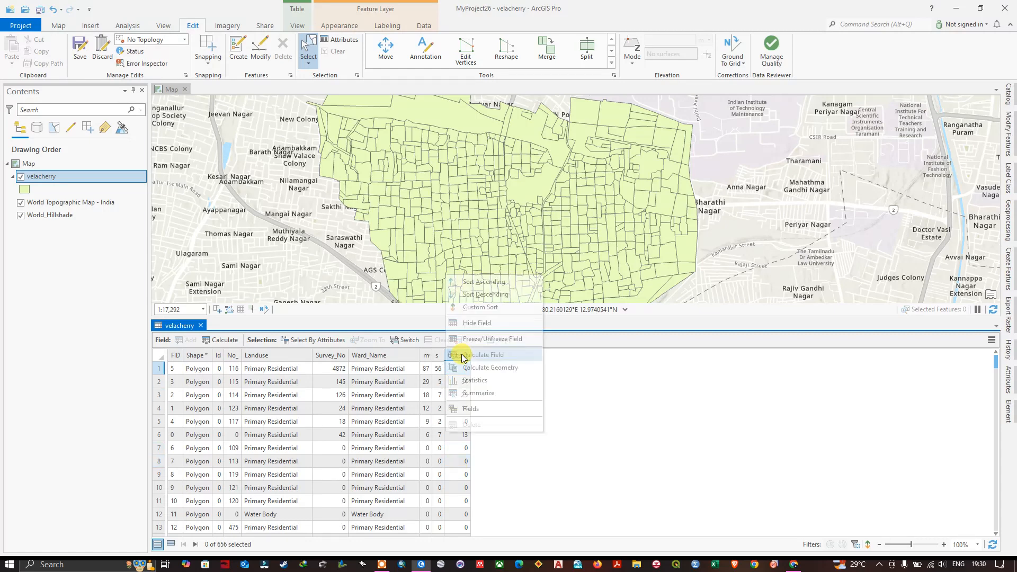
click(485, 355)
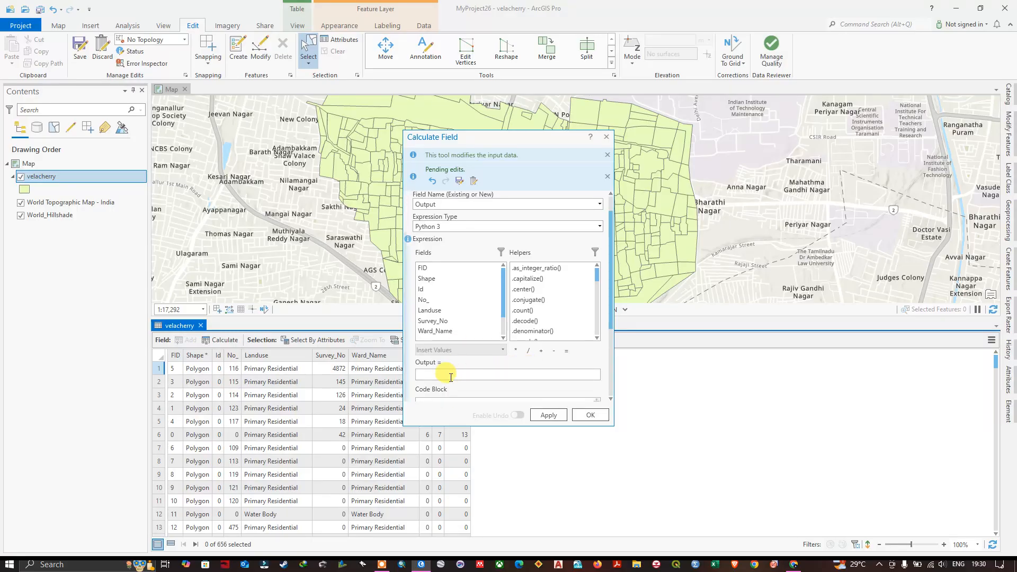
text(!)
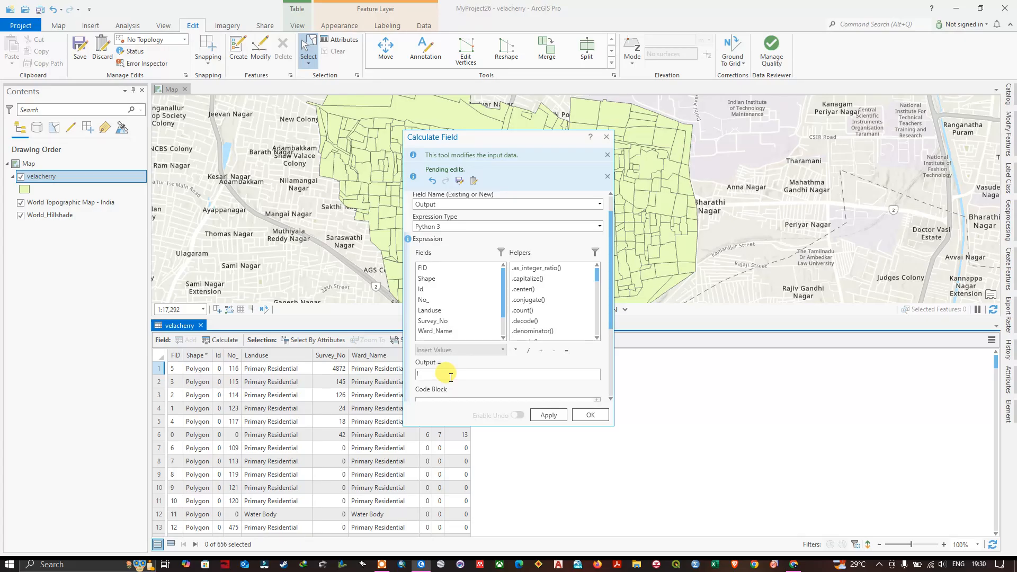
text(m!*!s!)
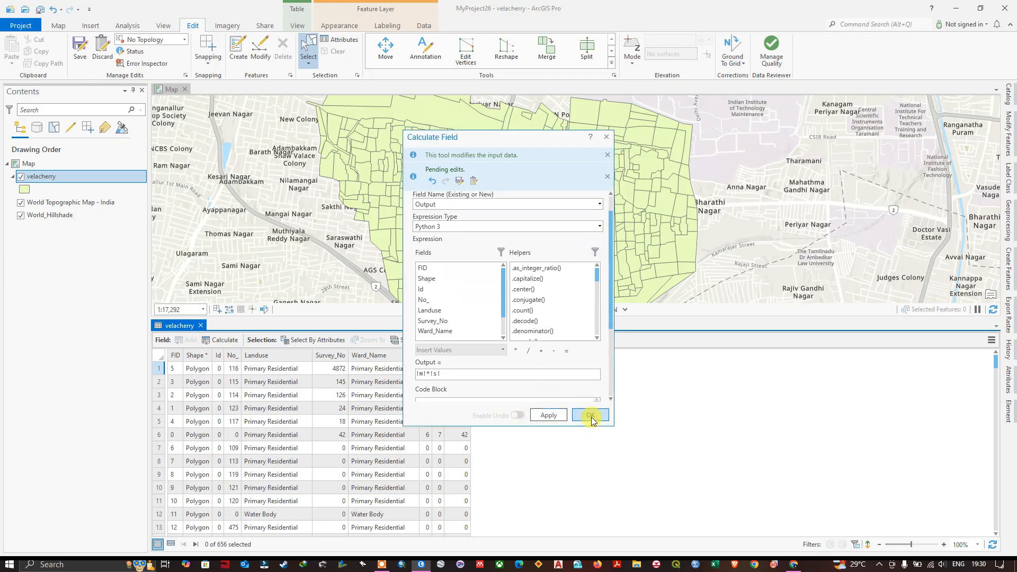
click(588, 416)
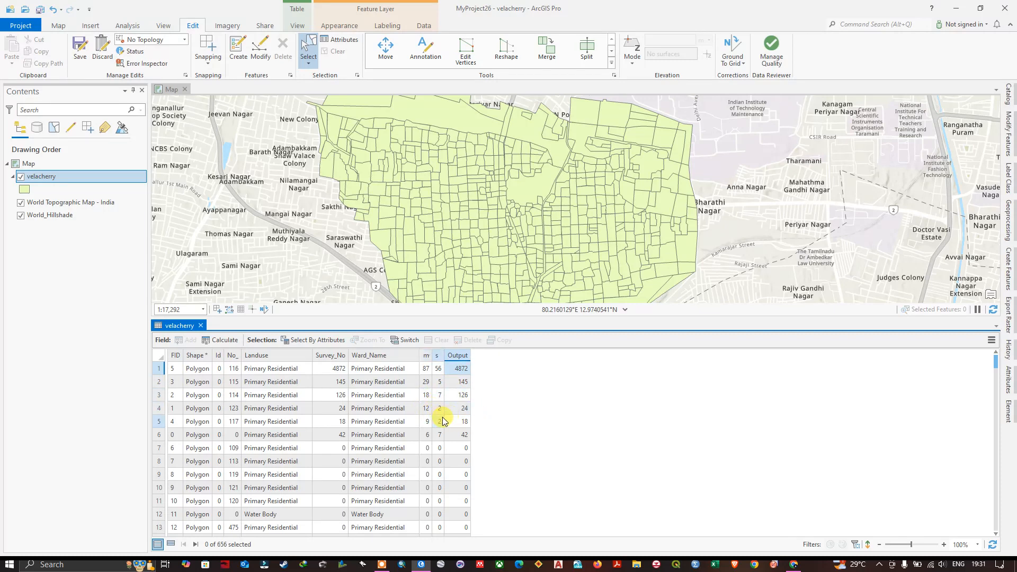
click(457, 355)
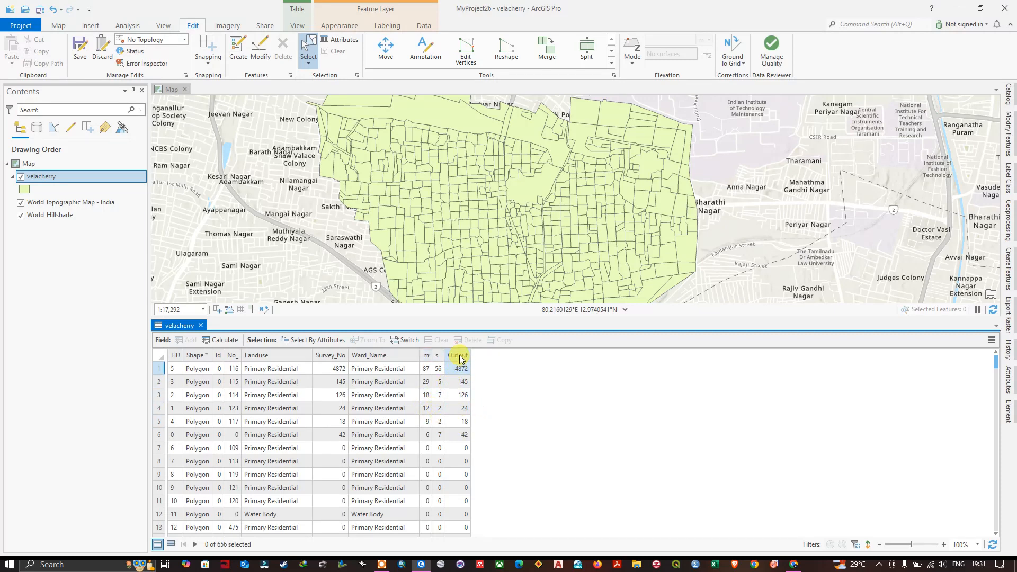
mouse_move(457, 356)
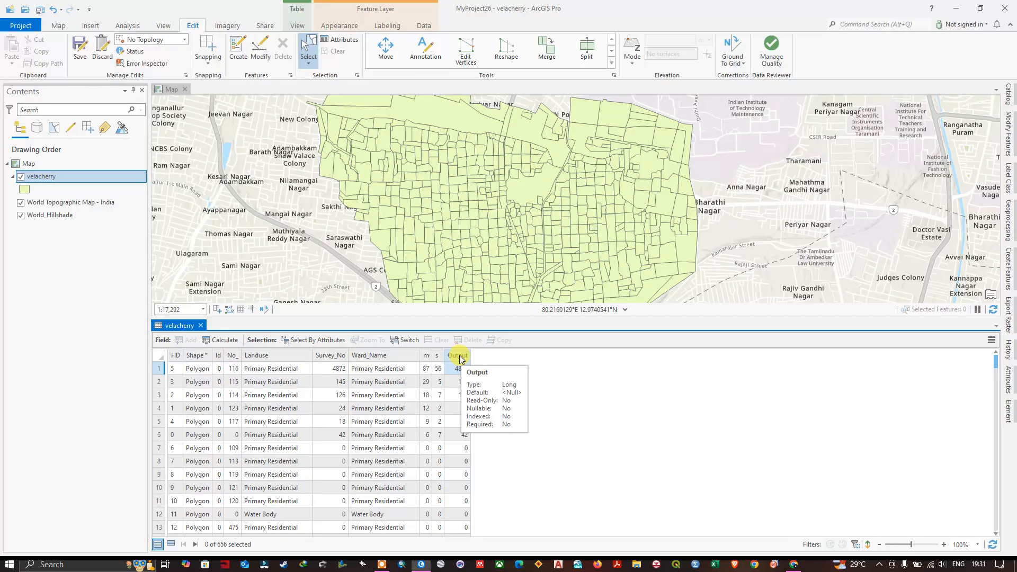
mouse_move(369, 355)
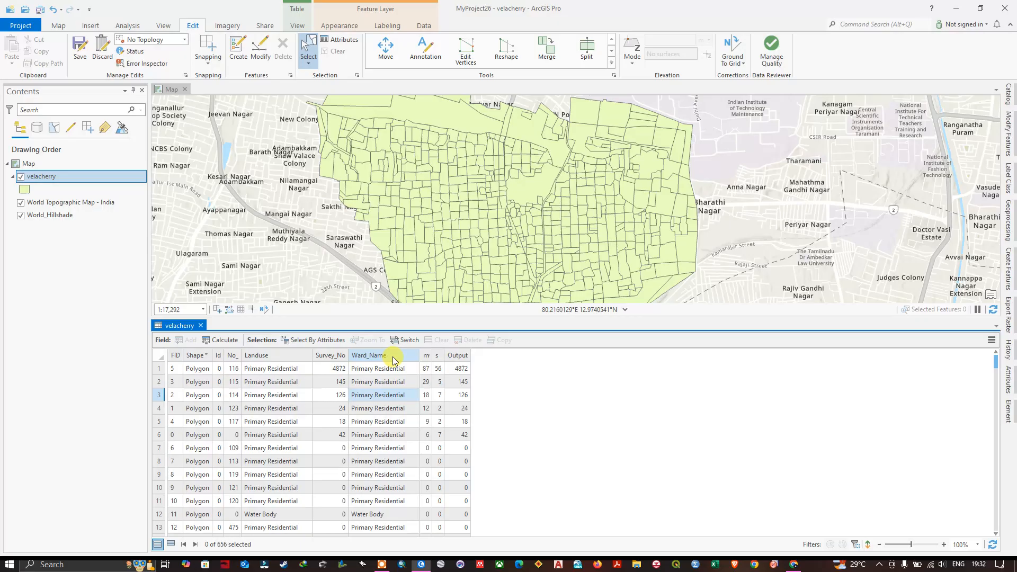
Step: Calculate Ward_Name as the text "Wards" for every record
right_click(369, 354)
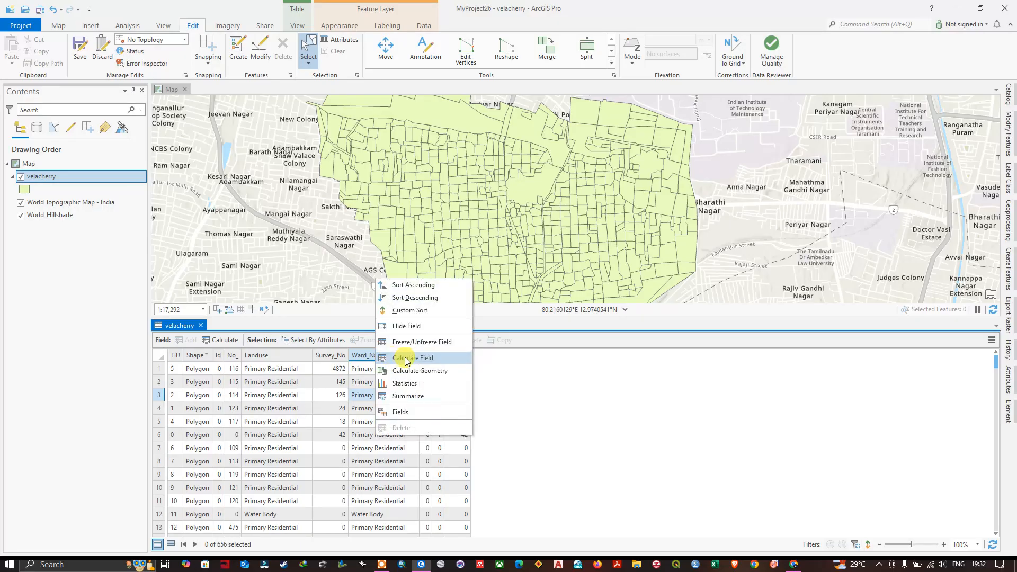
mouse_move(413, 358)
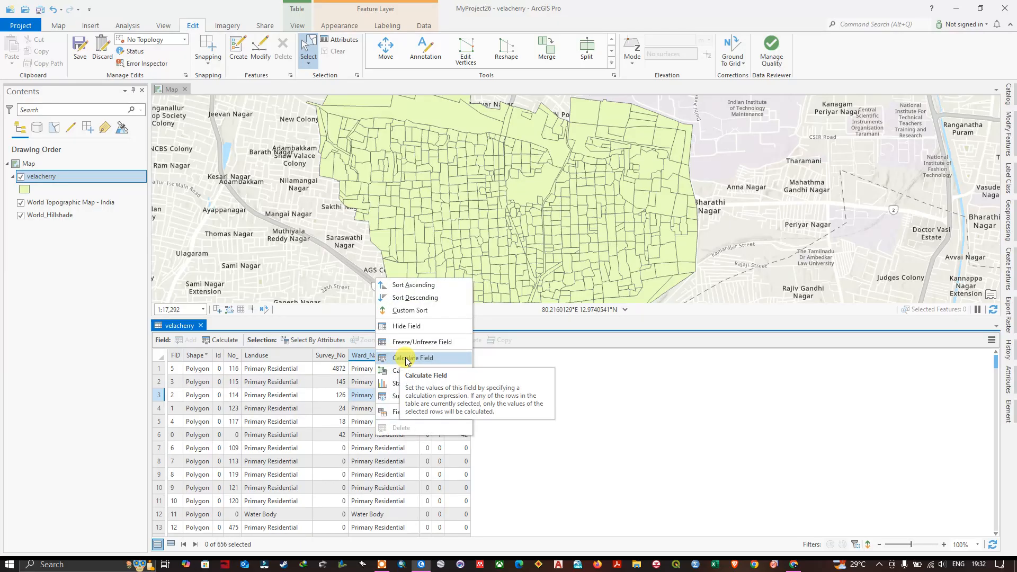
click(412, 357)
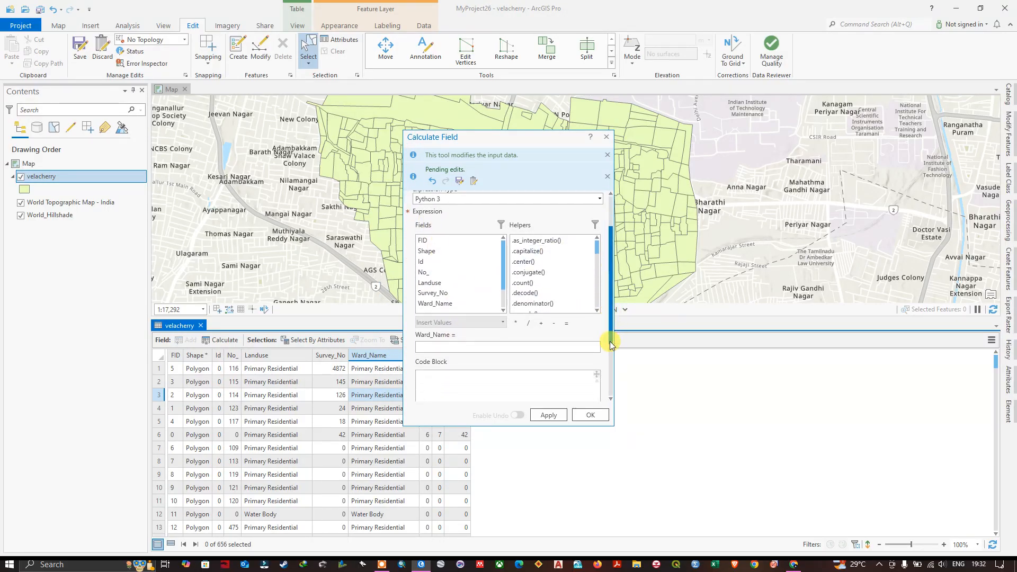
click(505, 346)
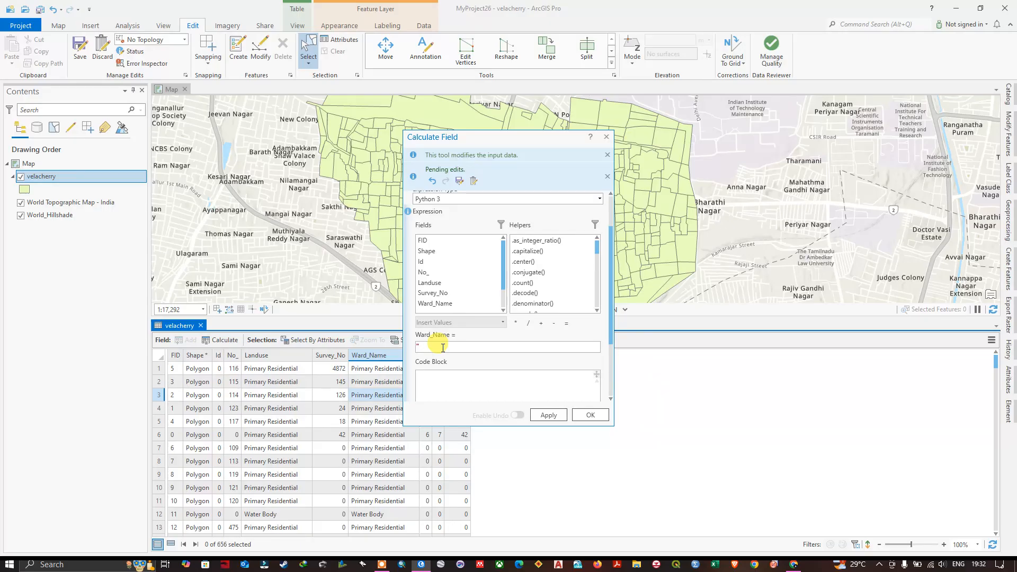
text("W)
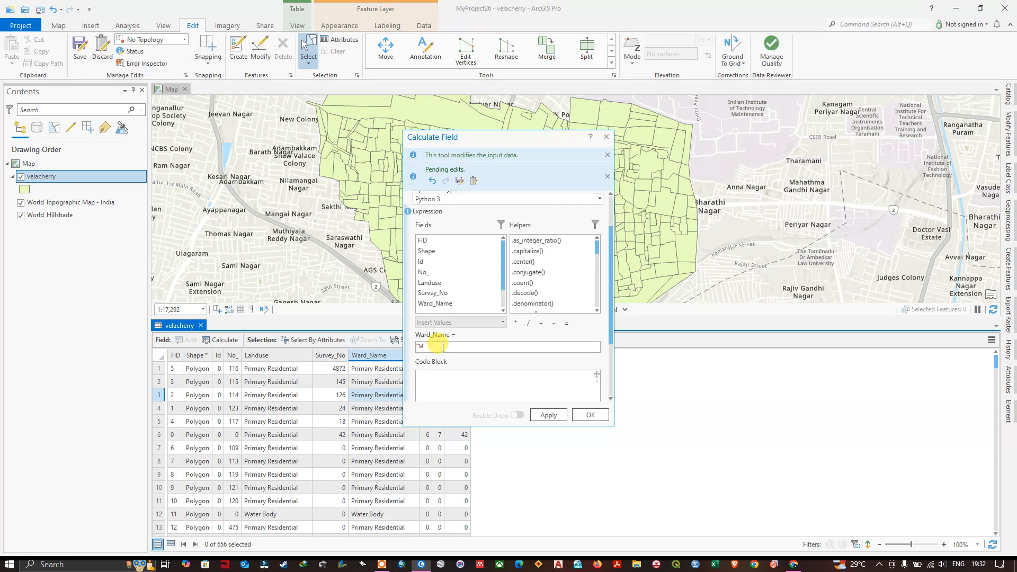
text(ards)
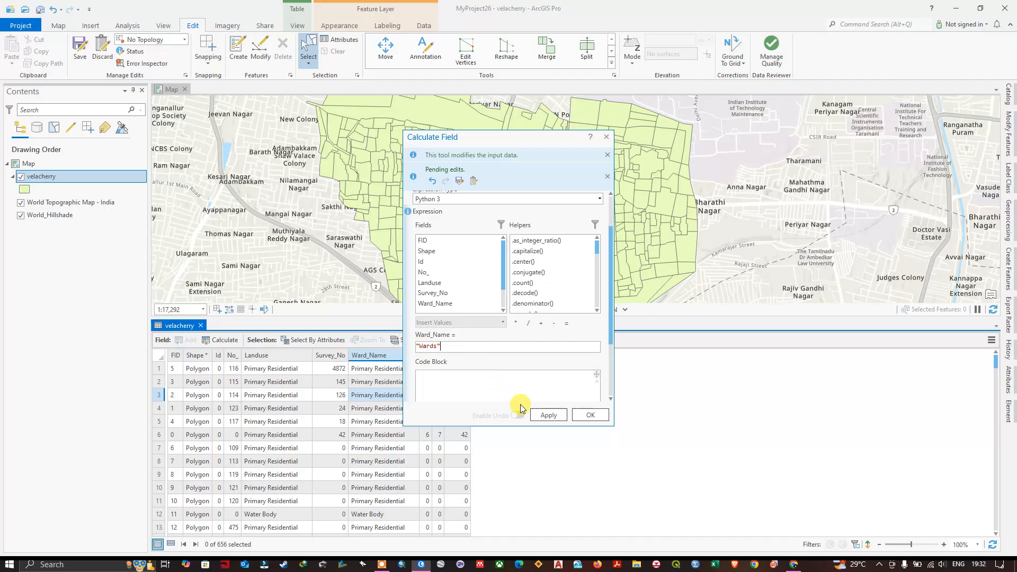
click(547, 415)
text( Selecte)
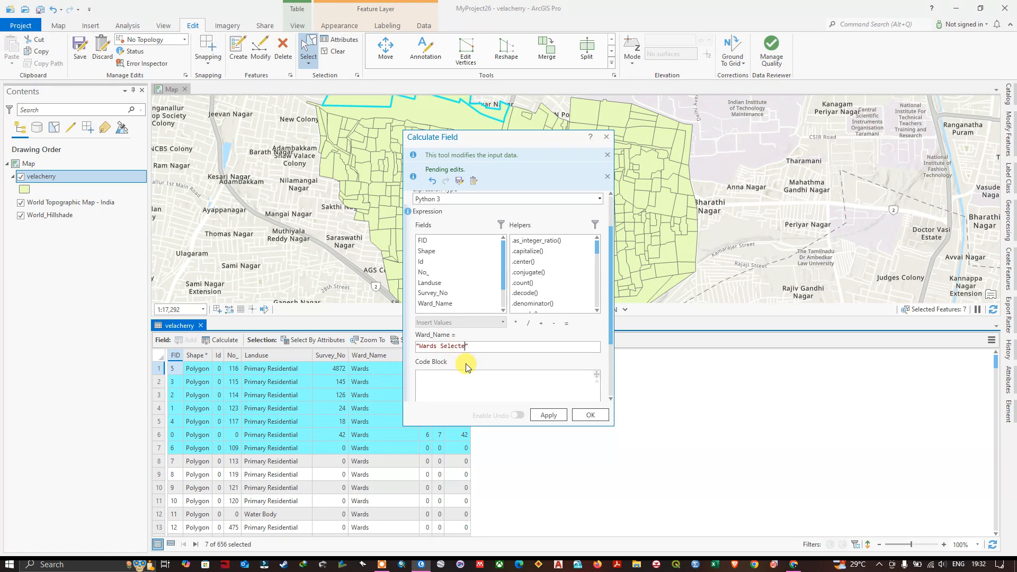
Step: Apply "Wards Selected" to Ward_Name for the seven selected parcels
click(547, 415)
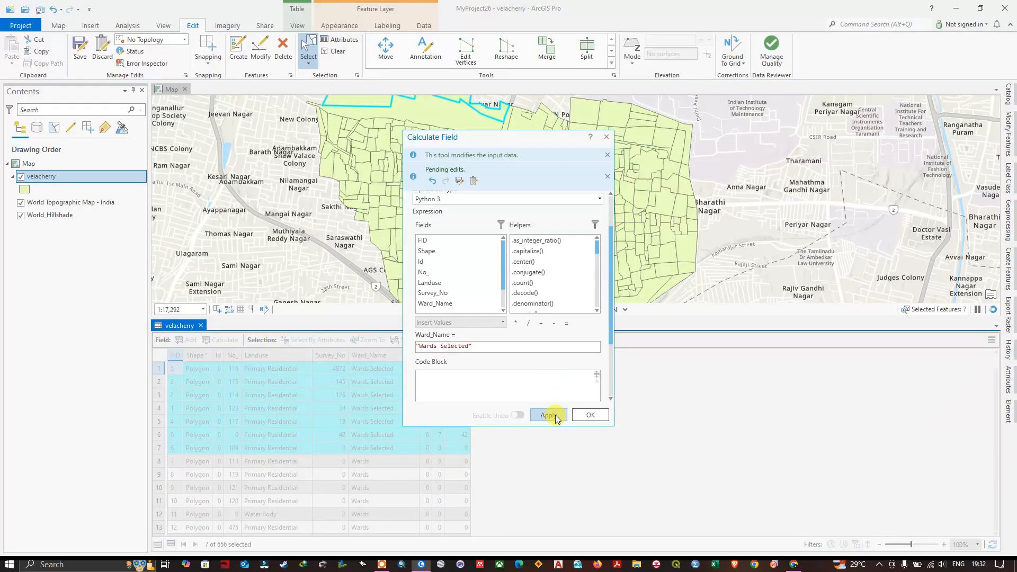
click(547, 415)
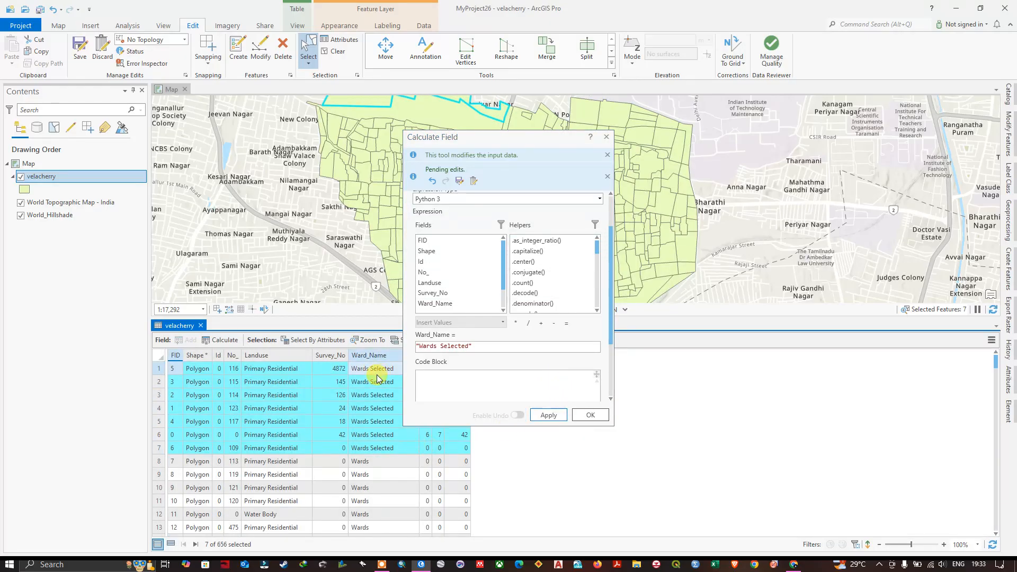